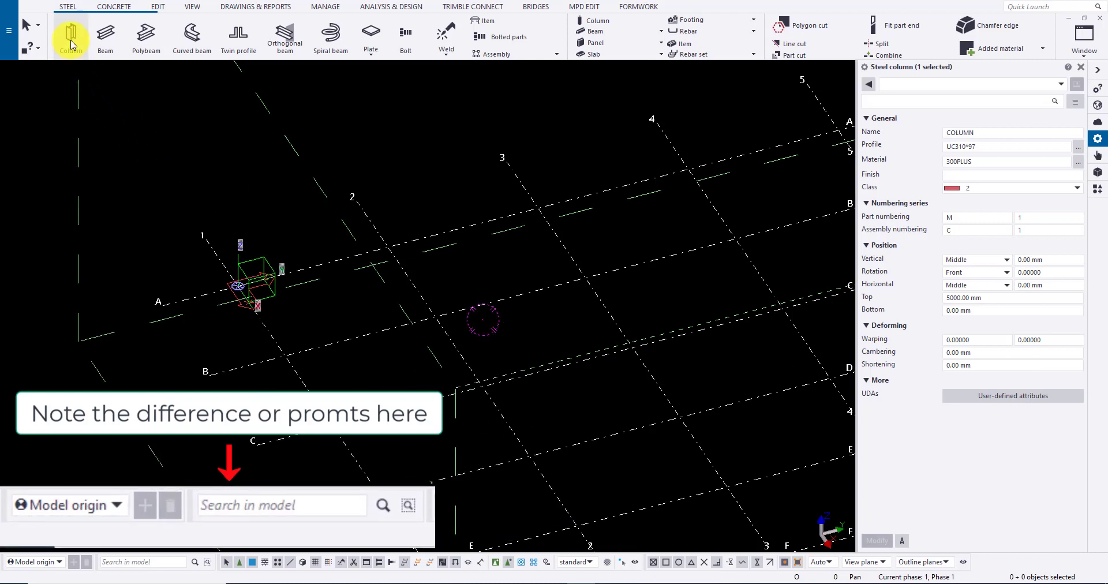
Step: Place a steel column and modify its profile to UC310*158 so the two columns differ
left_click(70, 35)
type("Profile")
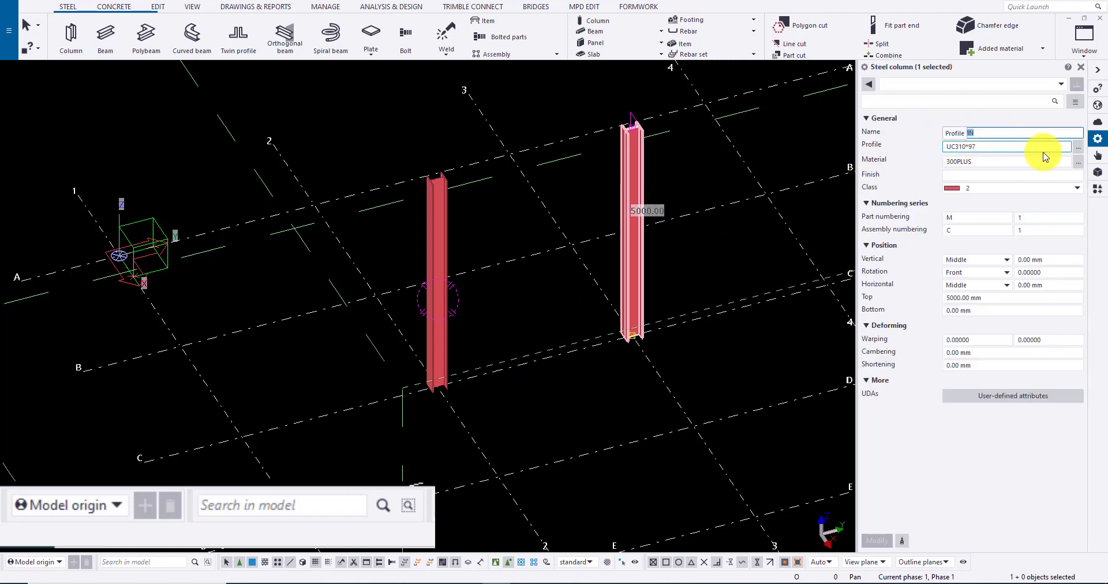
left_click(1078, 147)
type("158")
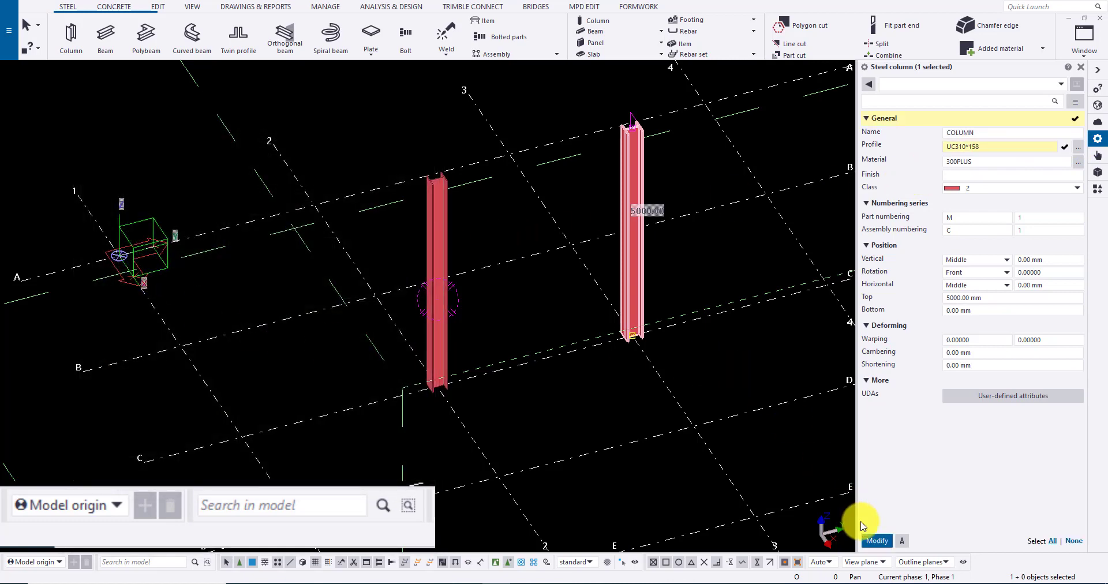
left_click(876, 540)
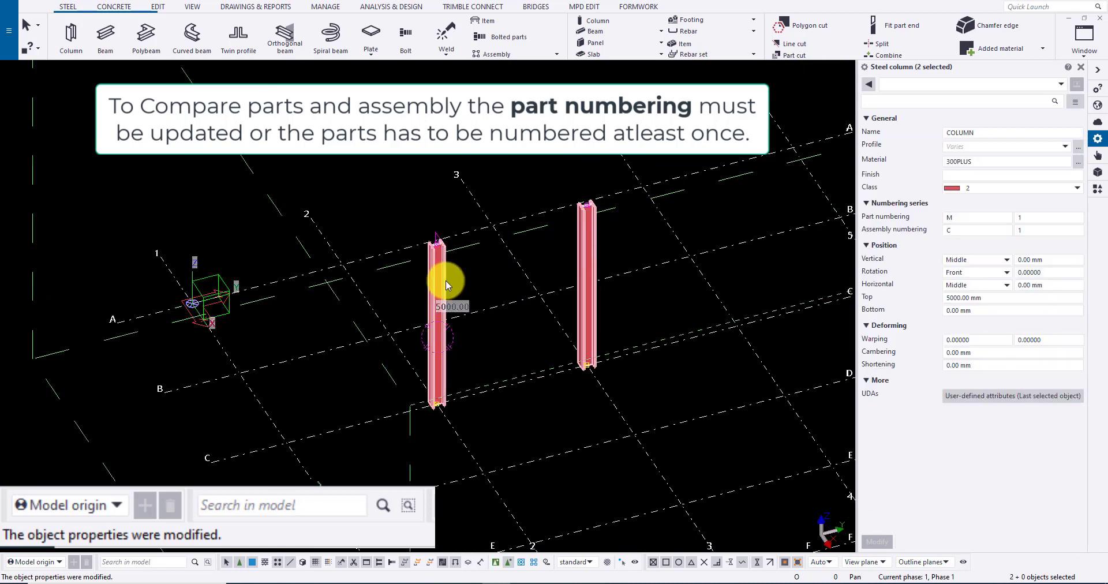
Step: Compare the two selected columns as parts, reporting 'Profiles of parts differ.'
right_click(445, 282)
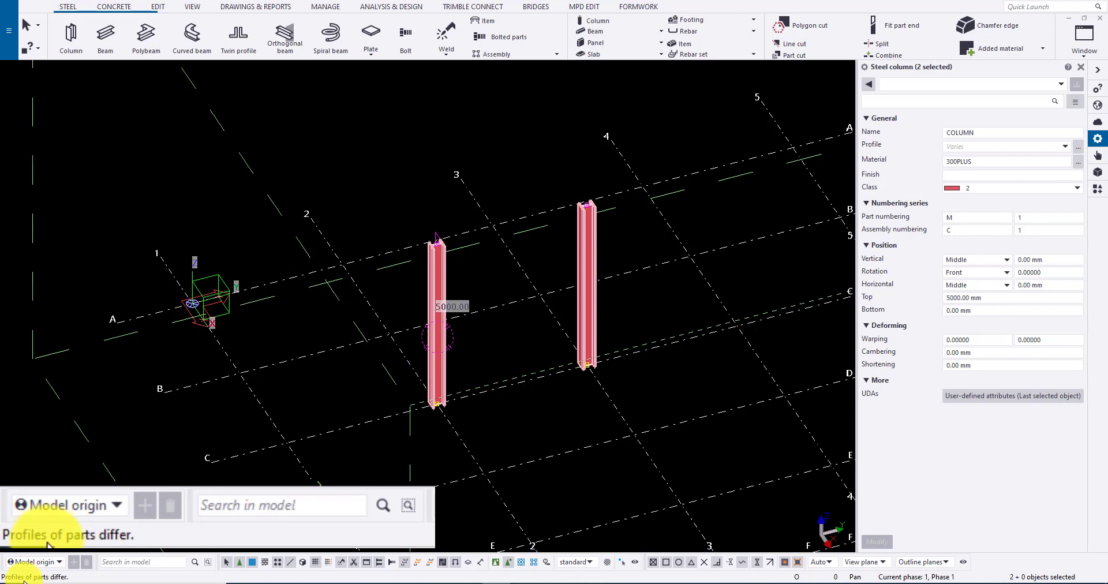
mouse_move(833, 296)
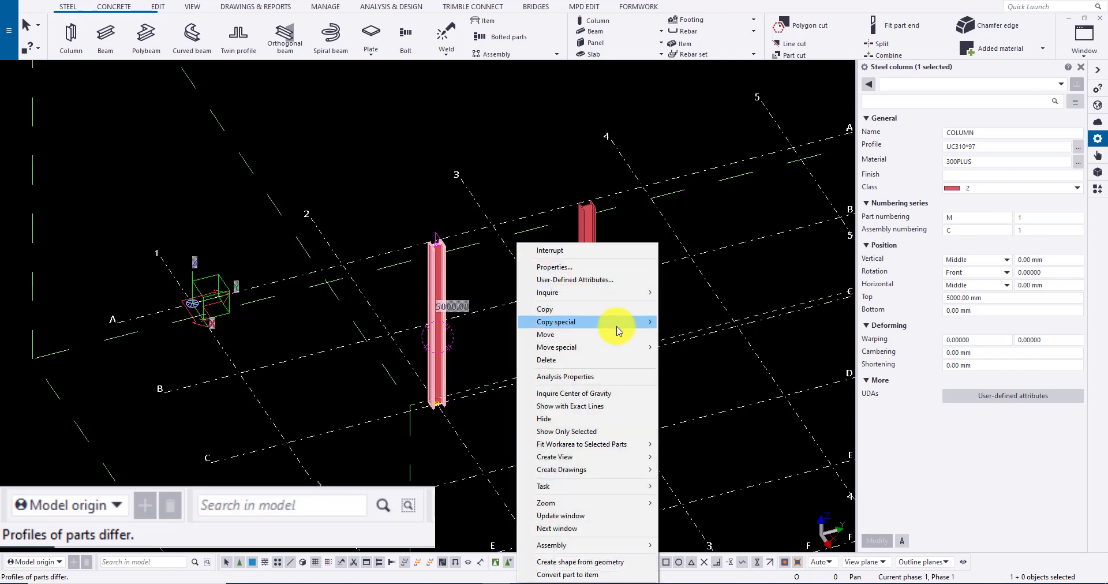
Step: Copy the UC310*97 column 3000 mm along X, renumber, and select the original with its copy
left_click(556, 322)
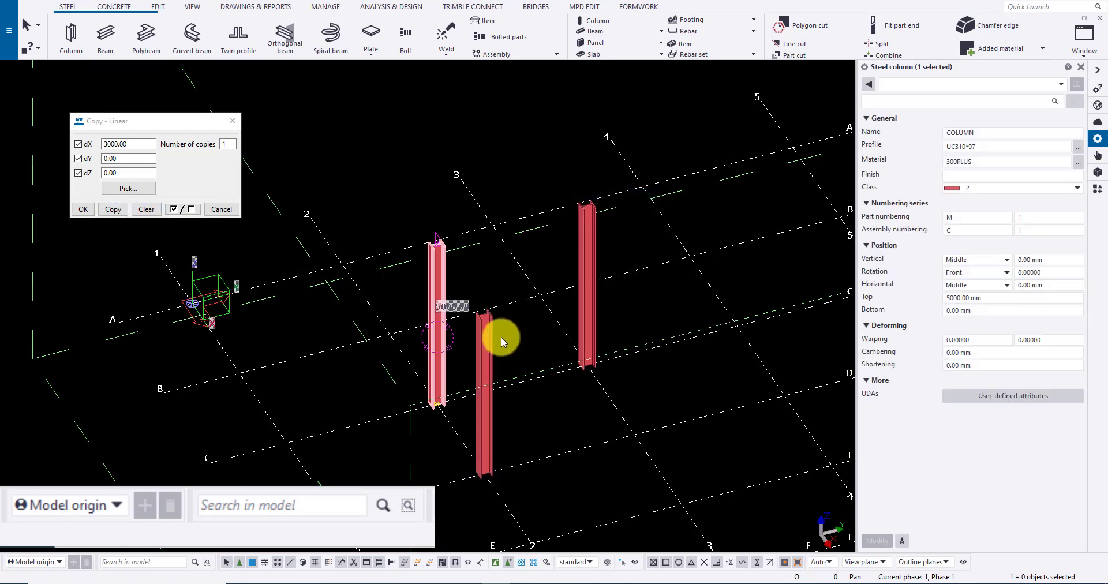
right_click(483, 332)
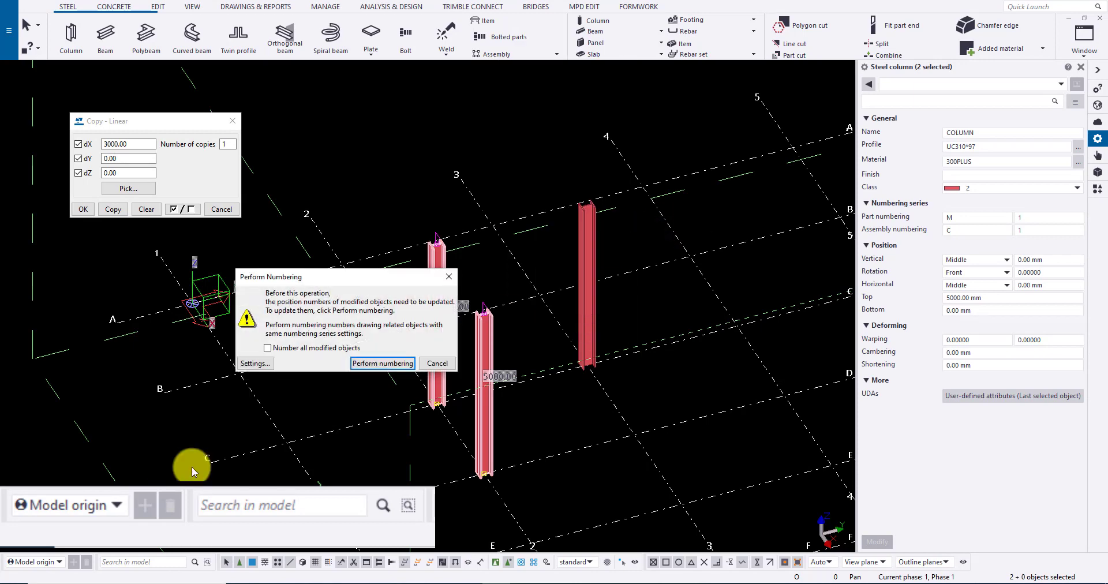
left_click(382, 362)
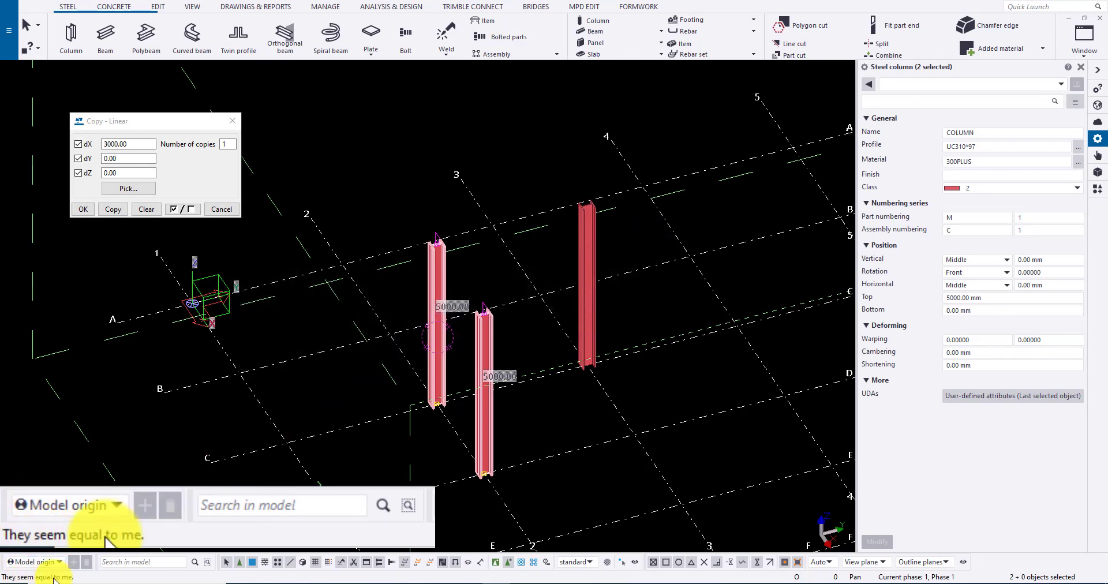
left_click(486, 438)
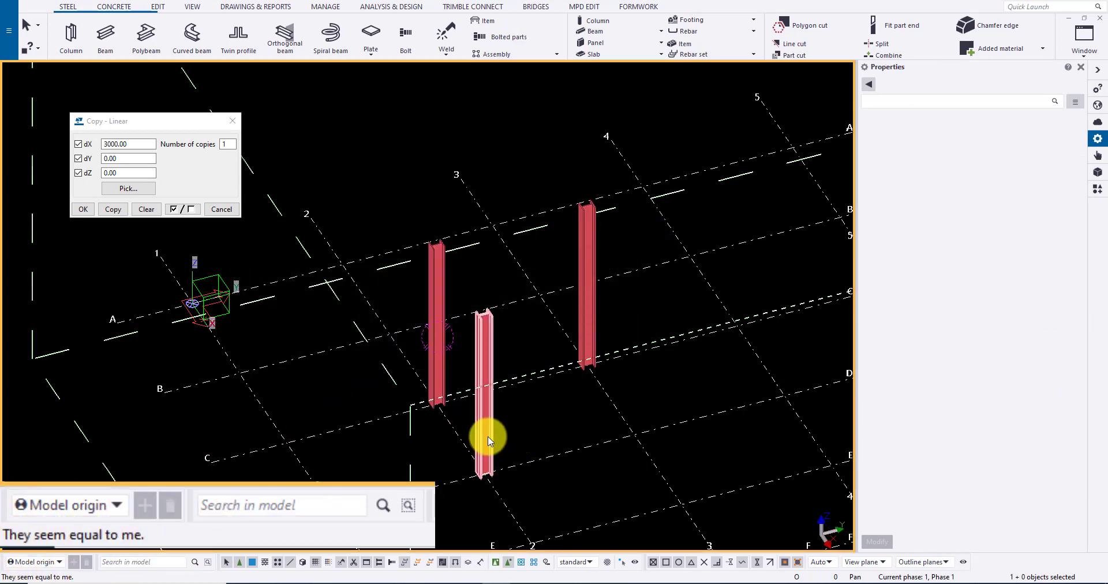
left_click(483, 389)
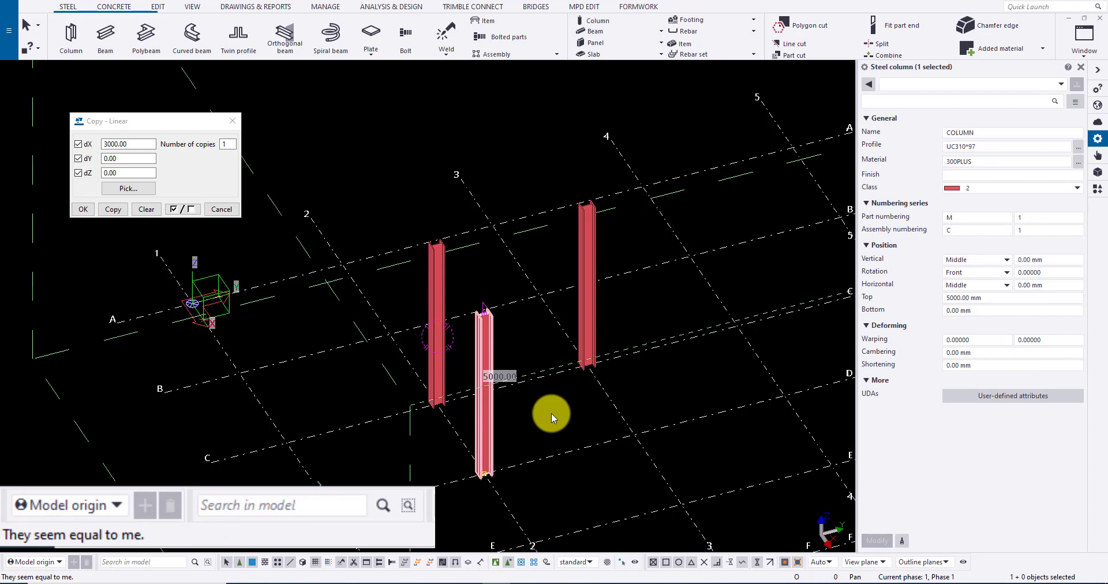
left_click(977, 231)
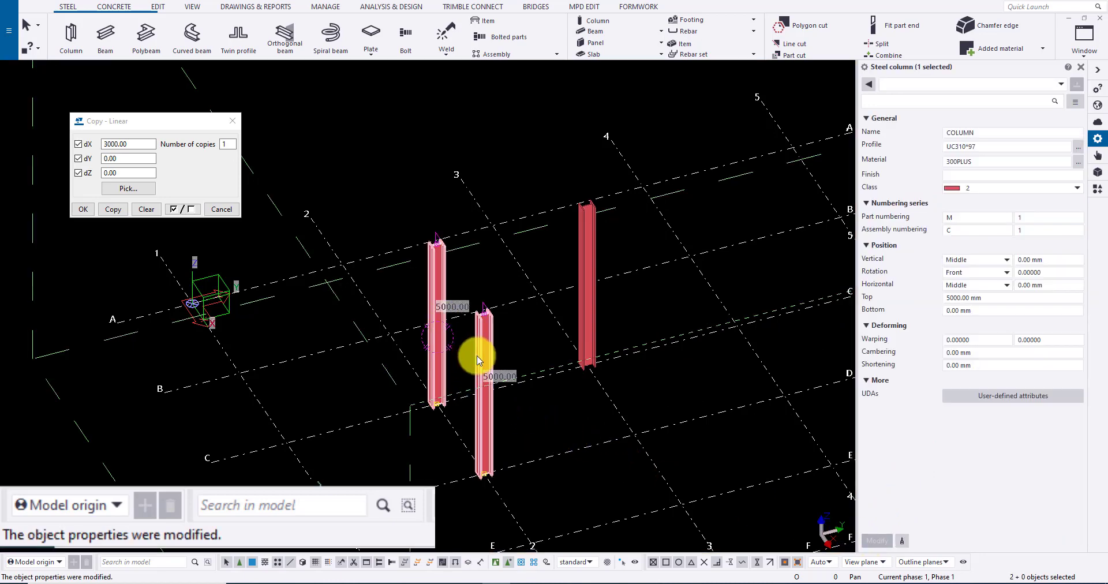
Step: Compare the original and copied UC310*97 columns as parts after renumbering; they seem equal
right_click(483, 353)
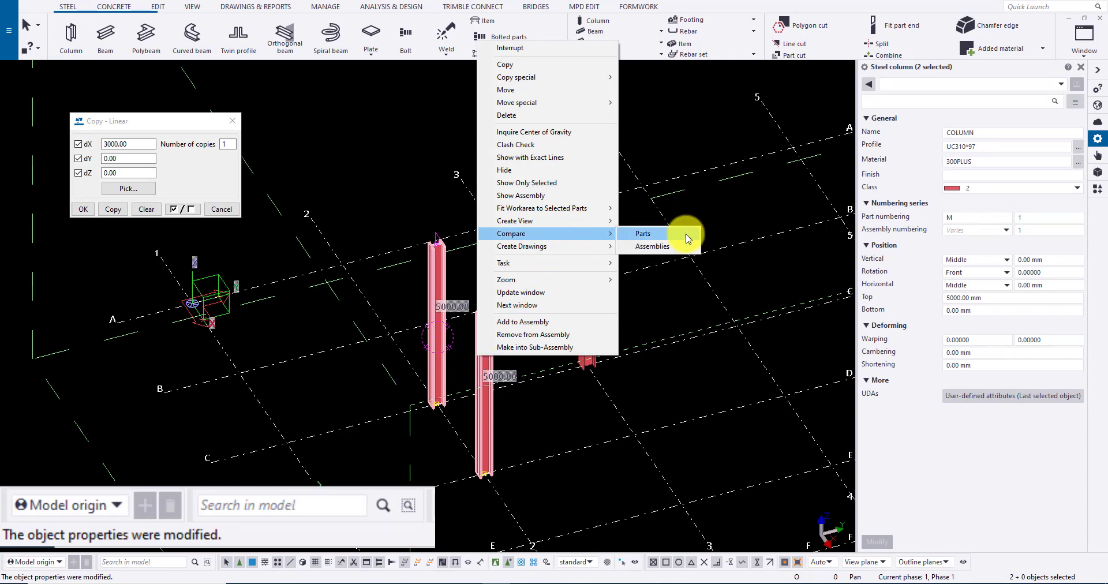
left_click(642, 233)
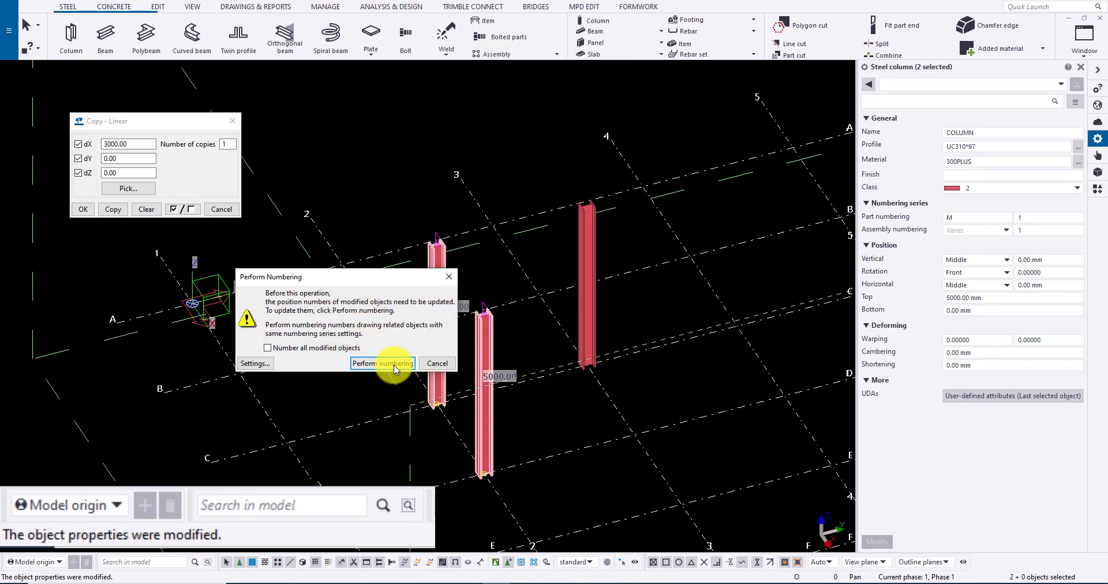
left_click(382, 362)
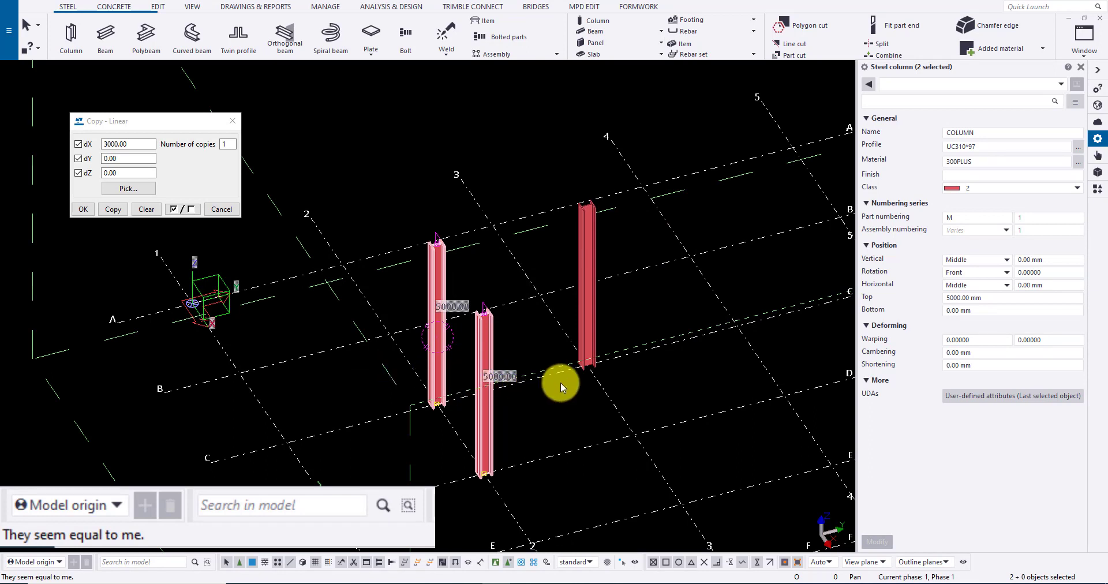
mouse_move(526, 349)
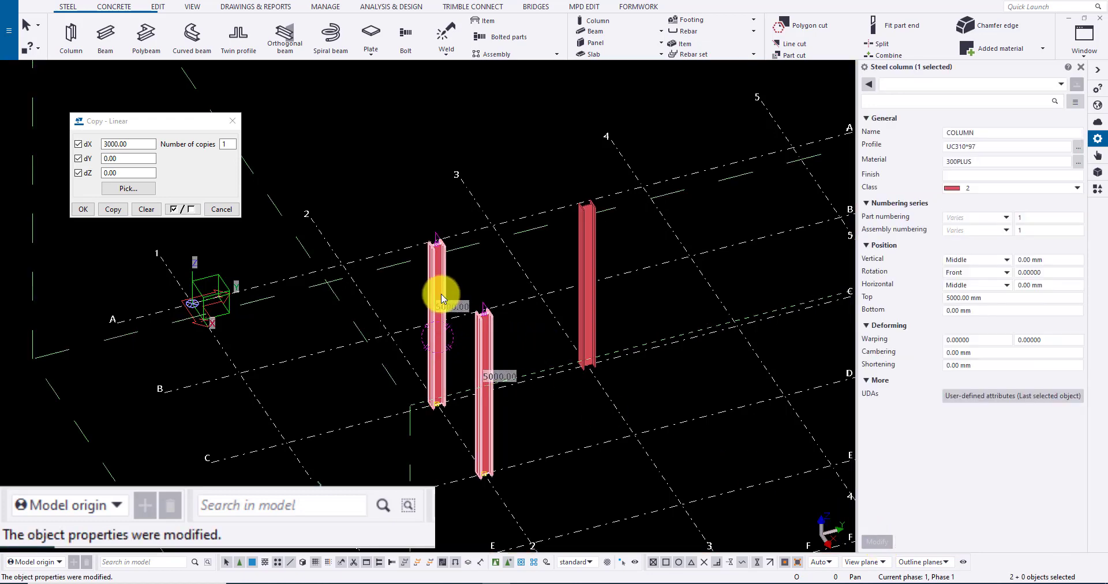
Step: Renumber after copying a column -3000 mm in X and set the new column's rotation to Top
right_click(442, 296)
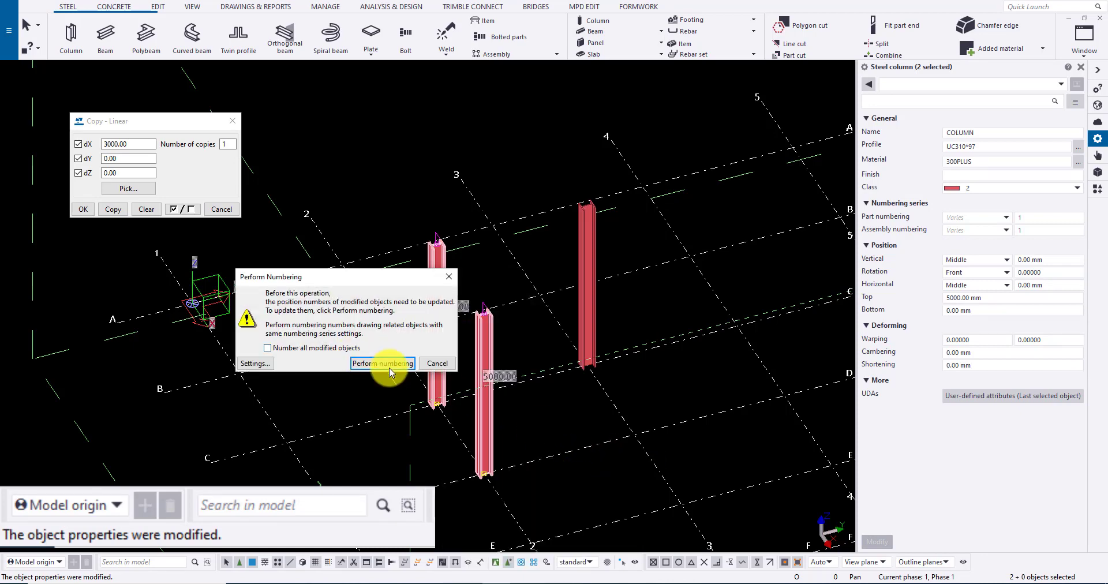
left_click(382, 362)
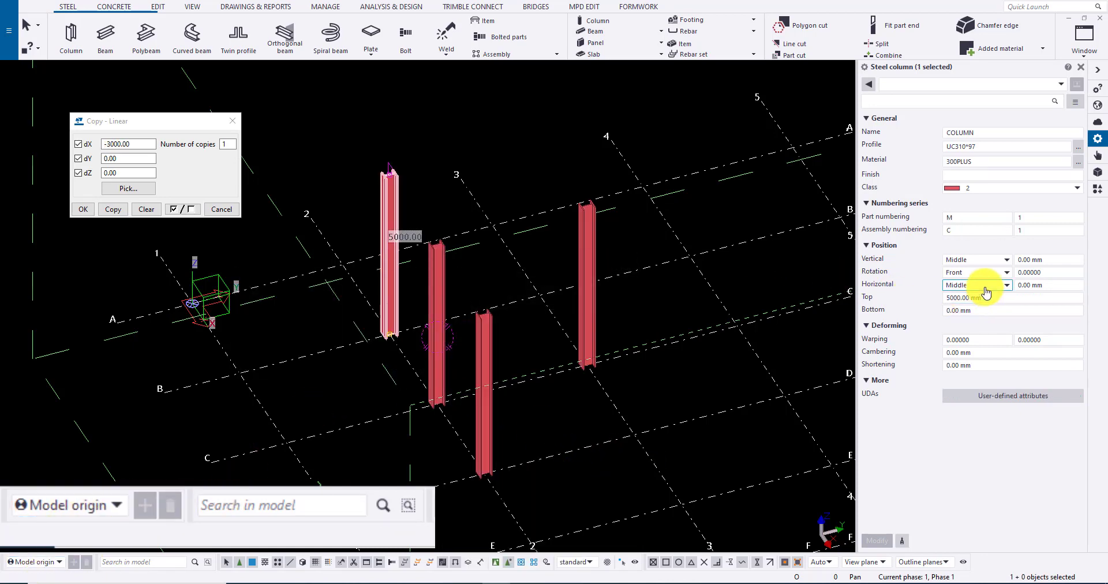
left_click(988, 272)
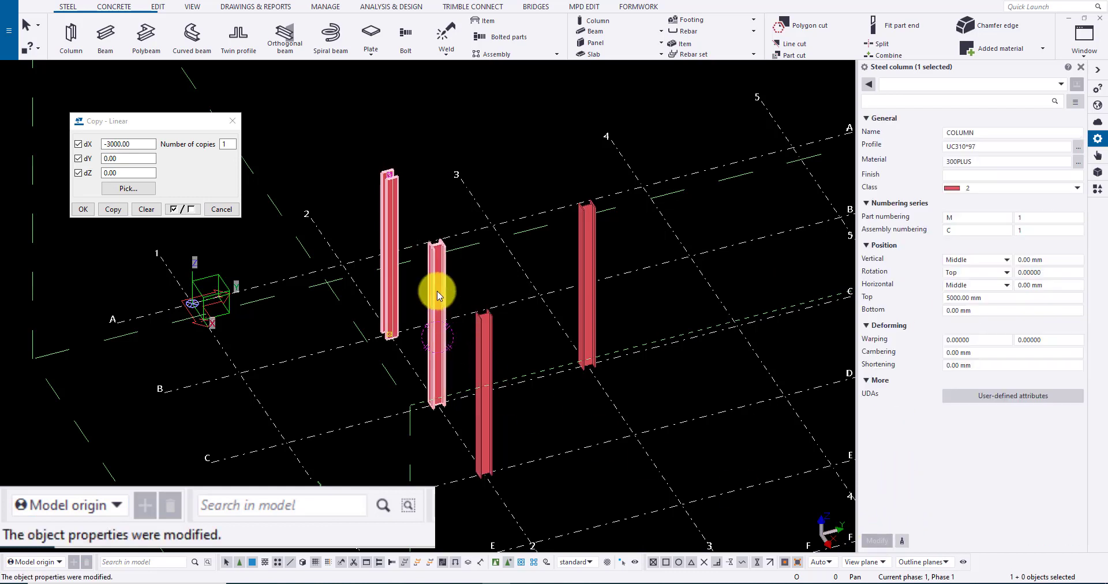
Step: Compare the Top-rotated column with another as parts through the numbering prompt, then change a further property
right_click(438, 282)
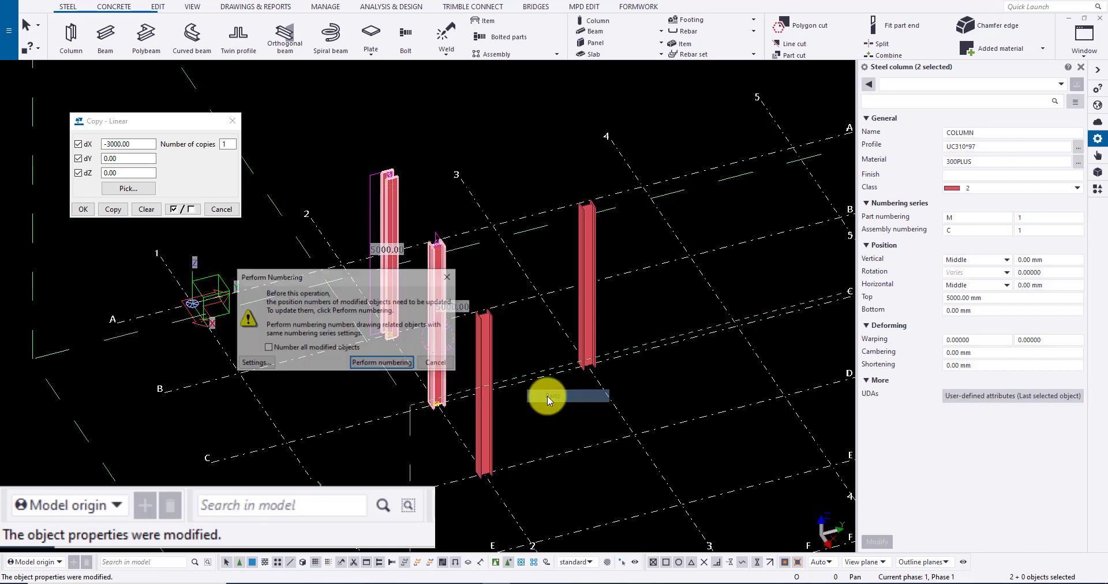
left_click(381, 362)
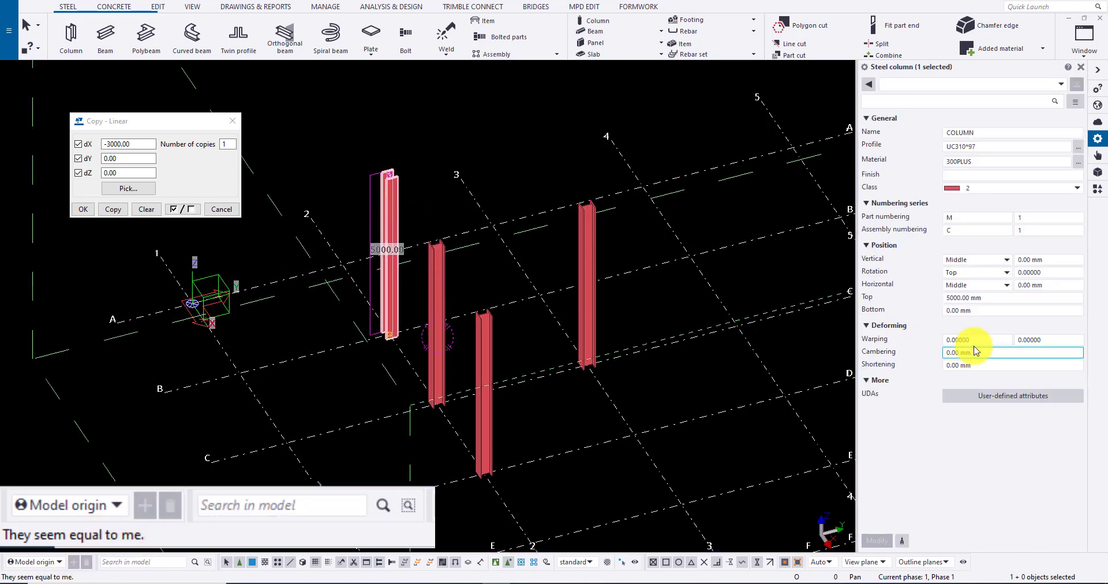
left_click(1012, 364)
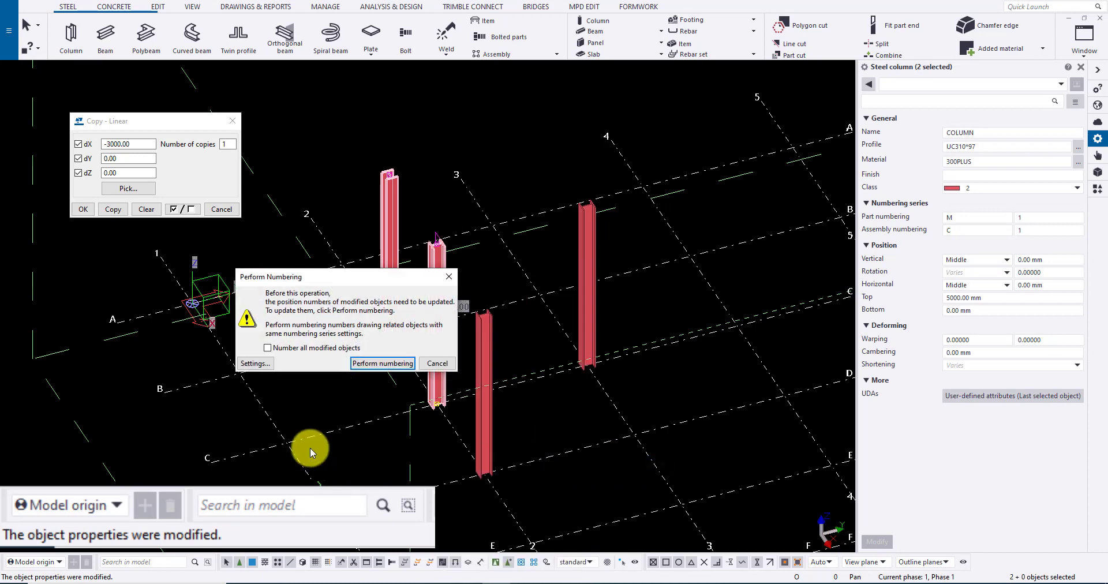
Step: Select both columns and compare them as assemblies after renumbering; position numbers differ
right_click(526, 289)
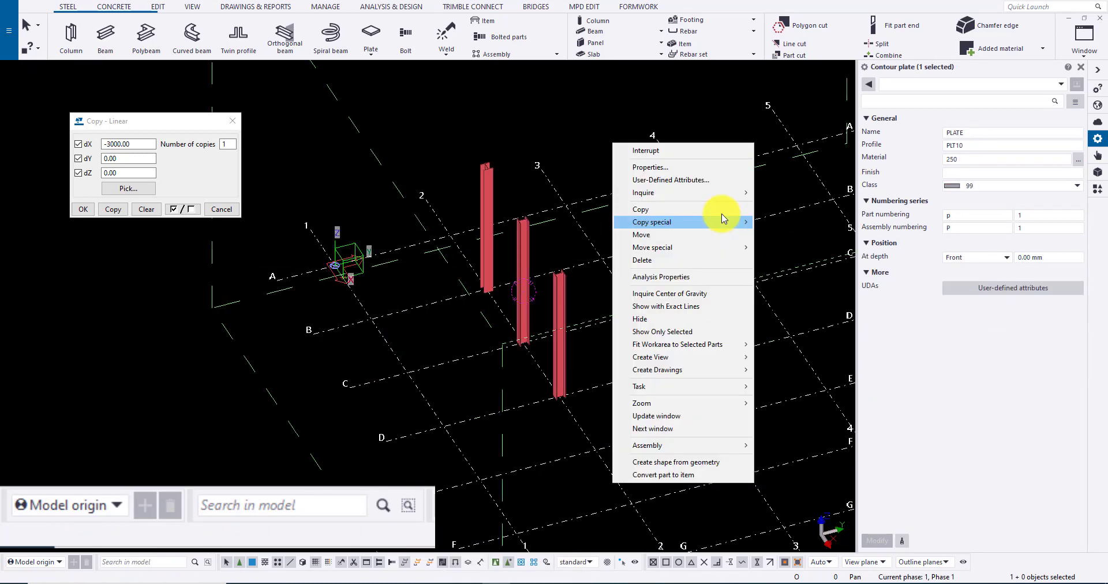
left_click(651, 221)
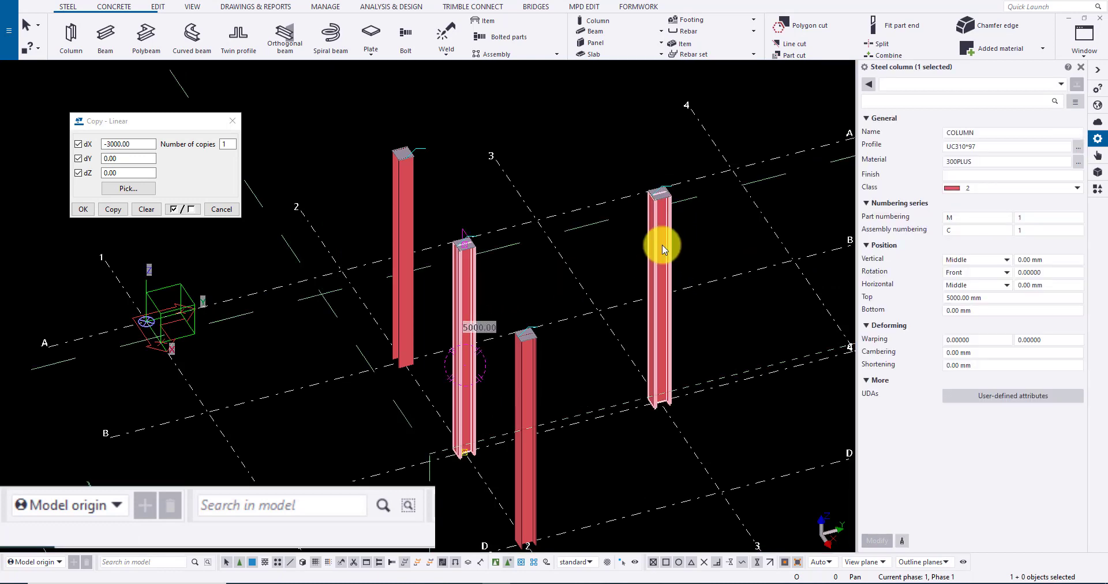
right_click(662, 249)
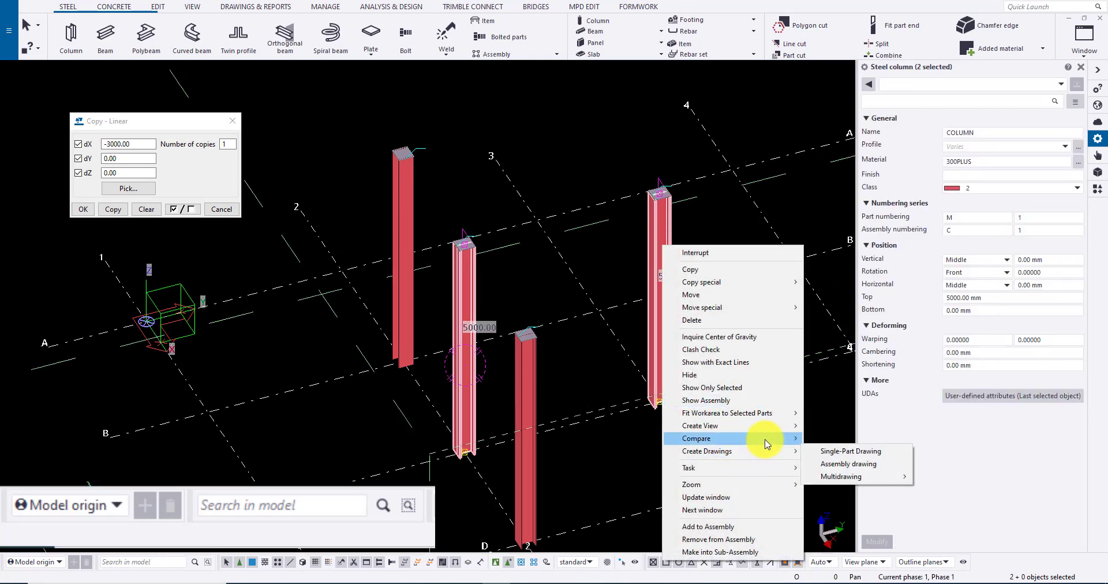
left_click(851, 451)
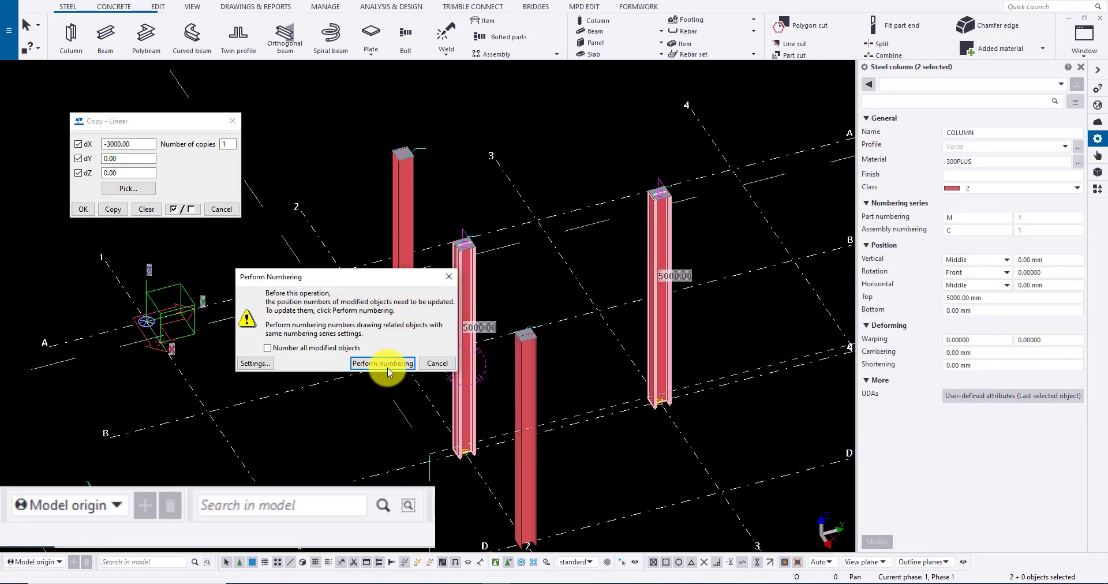
left_click(382, 362)
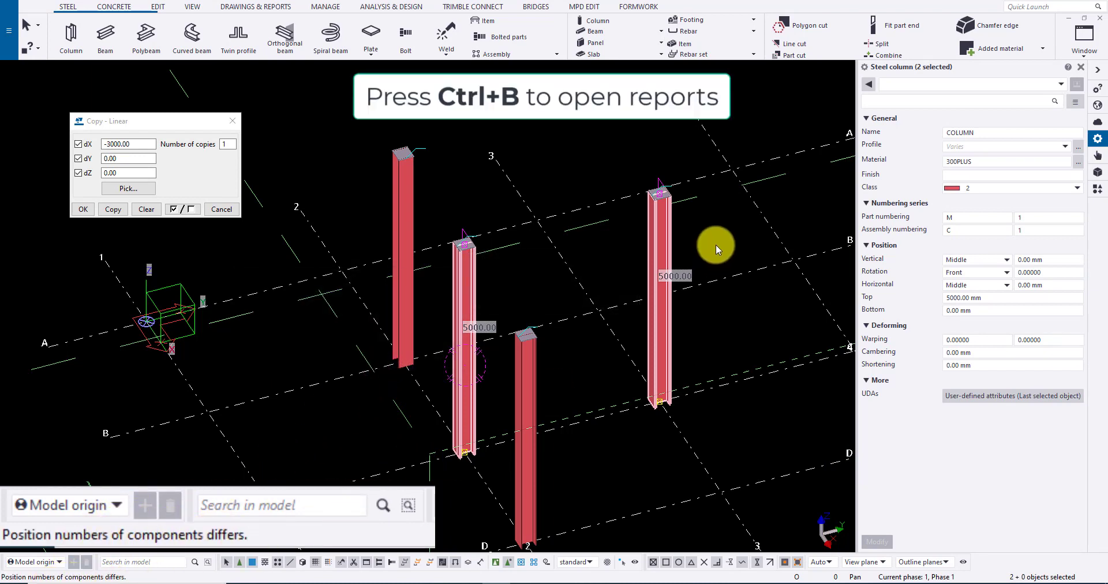
mouse_move(814, 229)
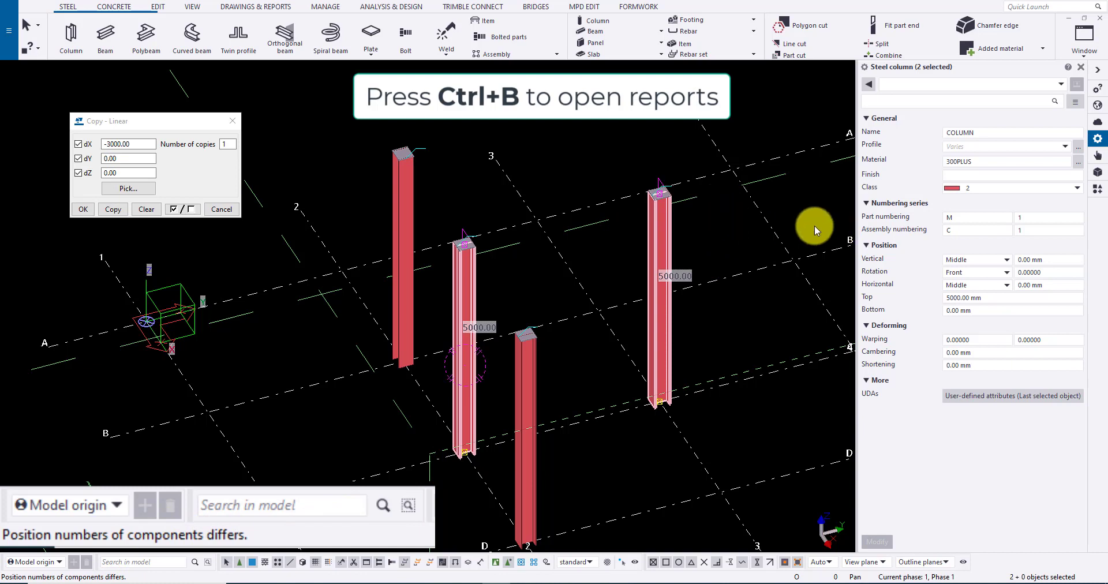
mouse_move(672, 259)
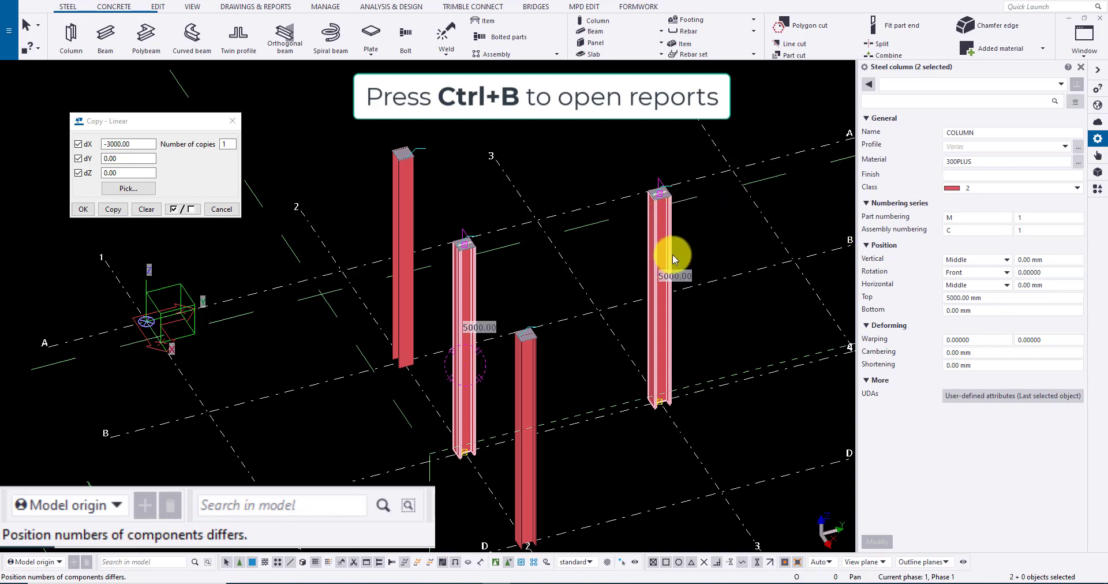
mouse_move(639, 228)
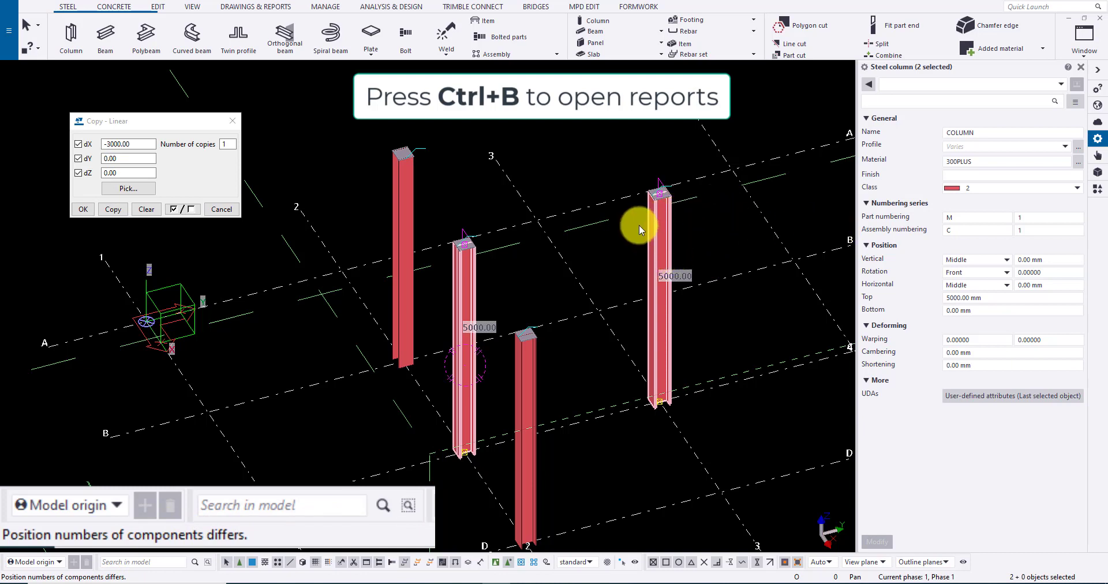
Step: Show the Assembly List report via Ctrl+B, listing C/1 (UC310*97) and C/2 (UC310*158)
key("ctrl+b")
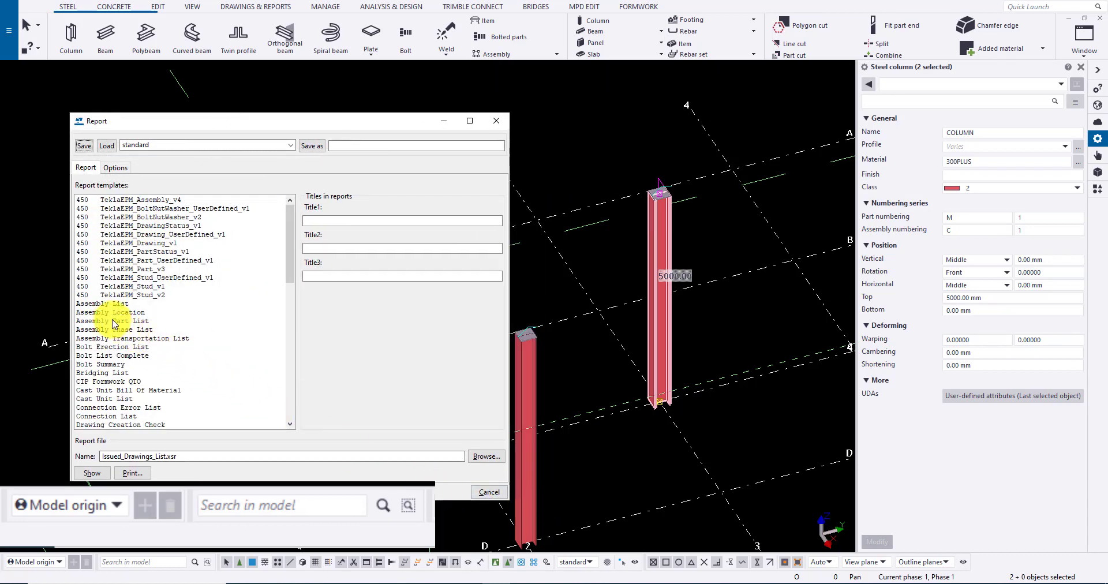
left_click(101, 304)
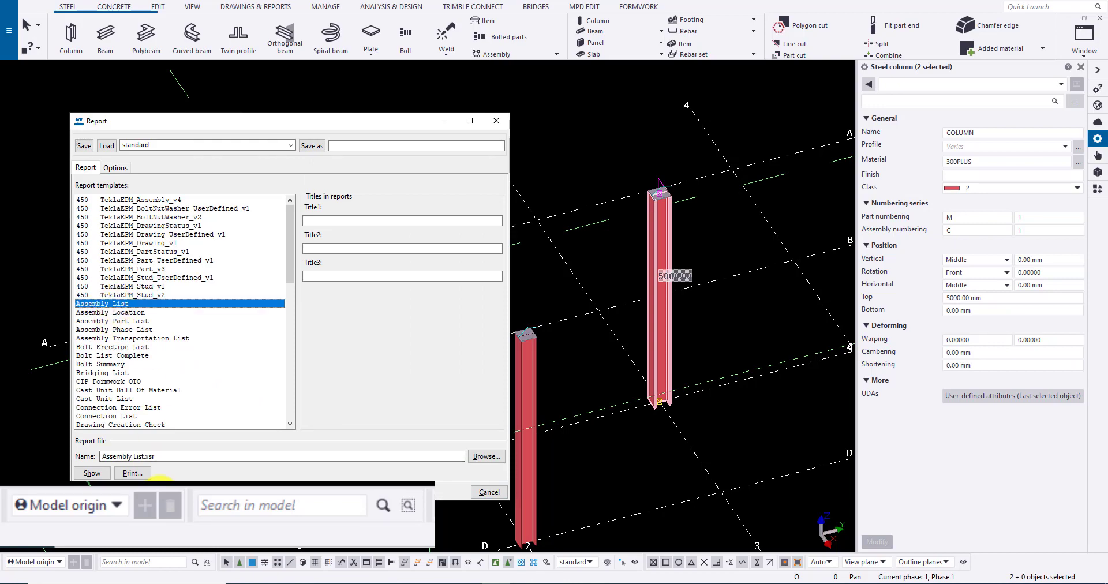
left_click(91, 472)
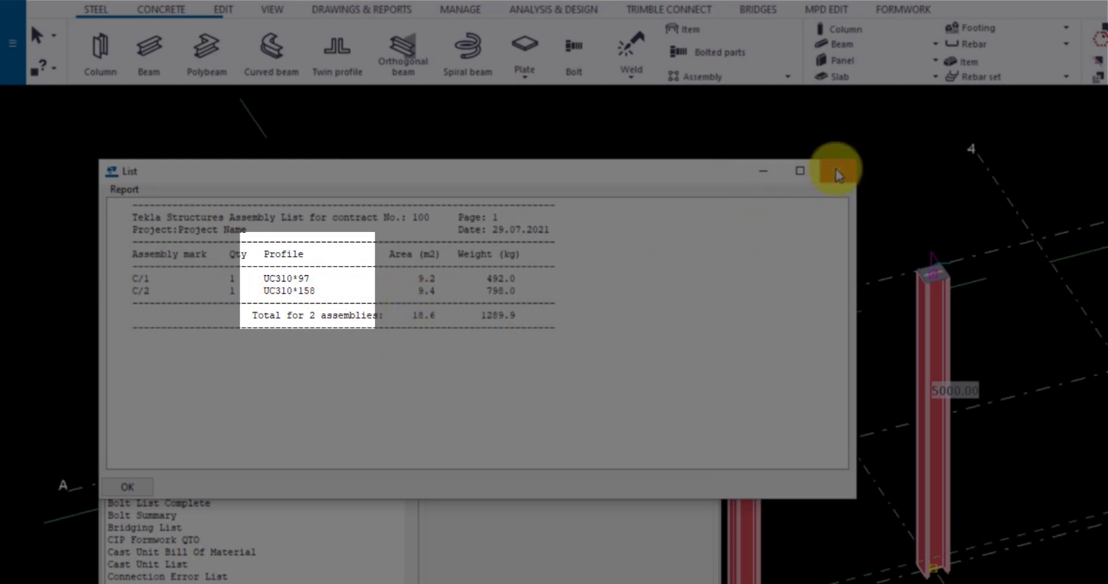
mouse_move(839, 175)
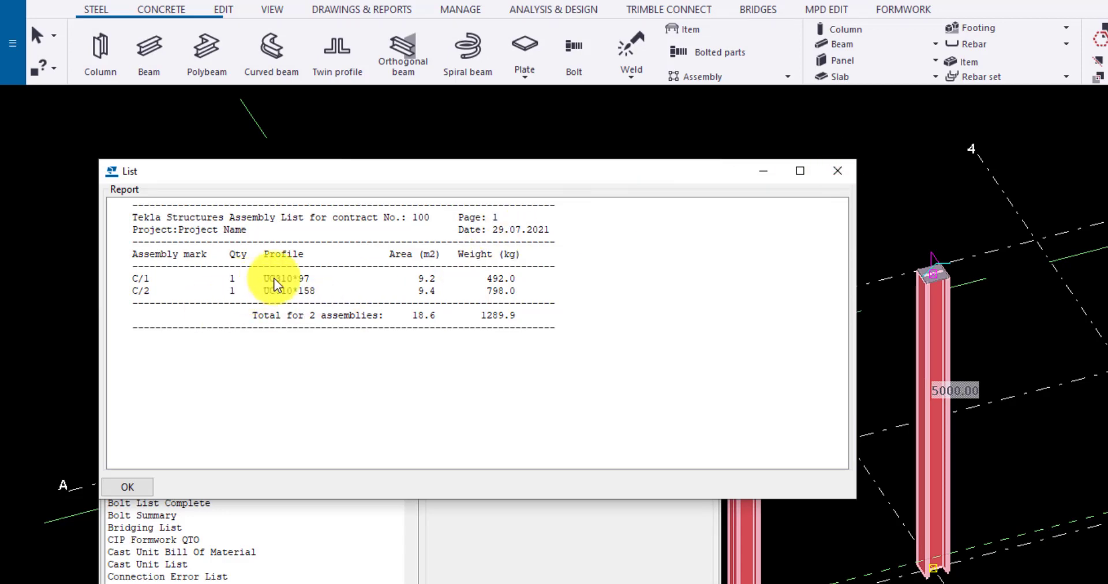
Step: Show the Assembly Part List report with M/1 UC310*97 and M/2 UC310*158, then close it
left_click(127, 487)
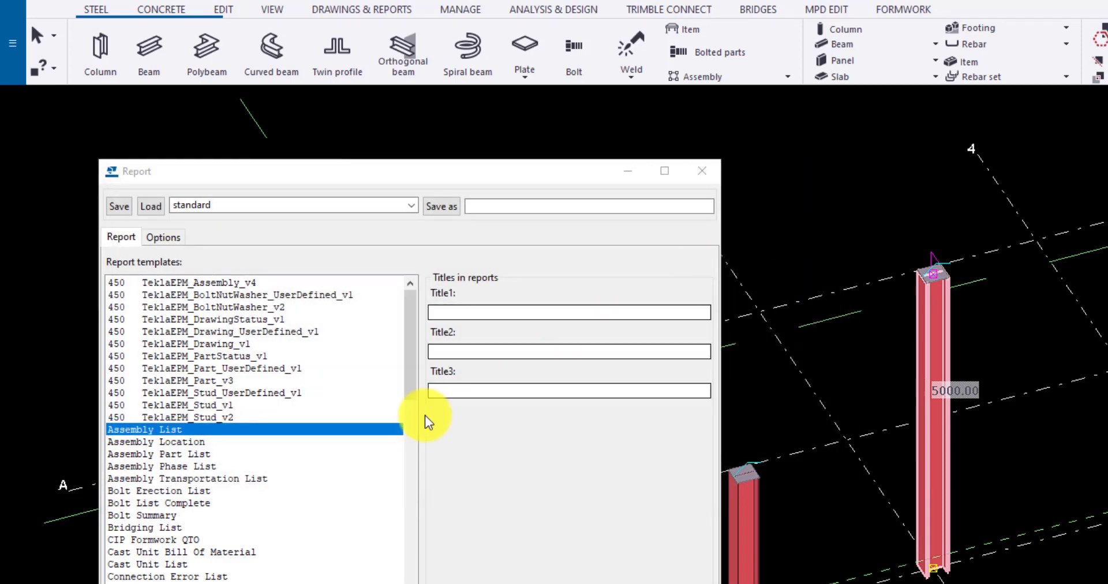
left_click(158, 454)
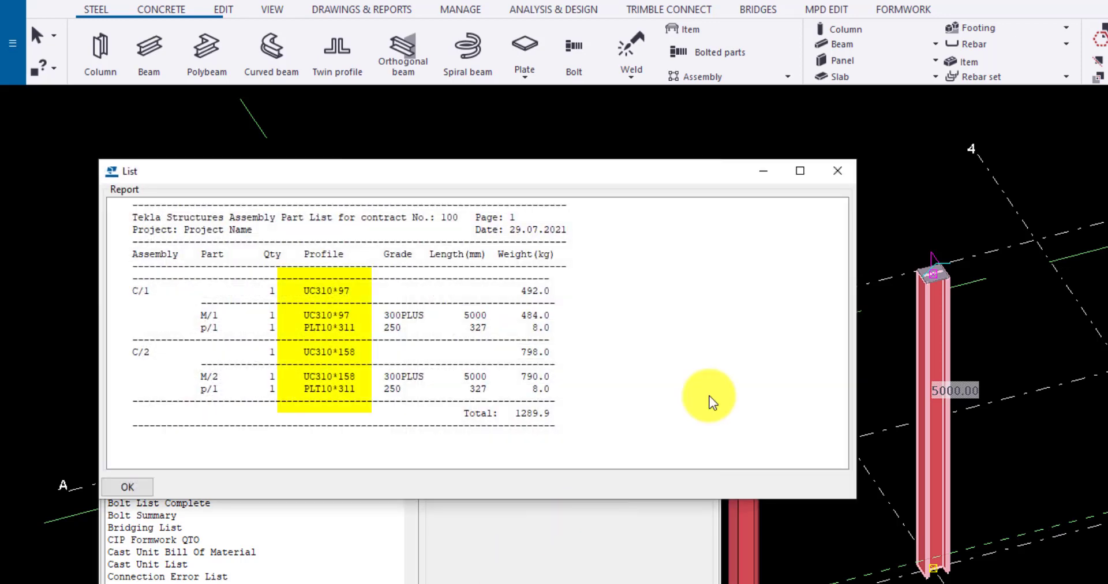
mouse_move(786, 216)
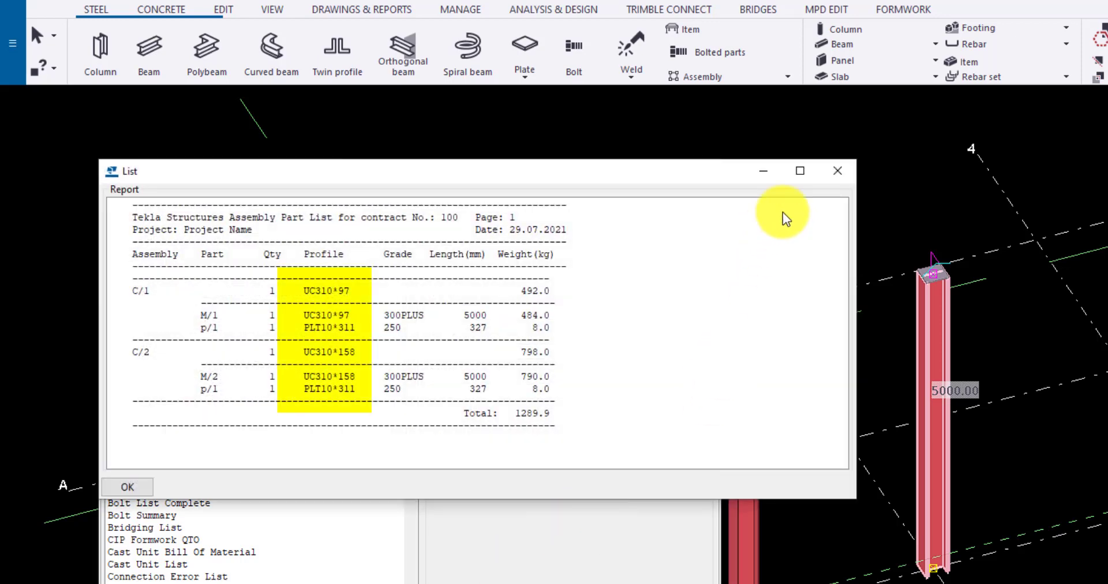
left_click(127, 487)
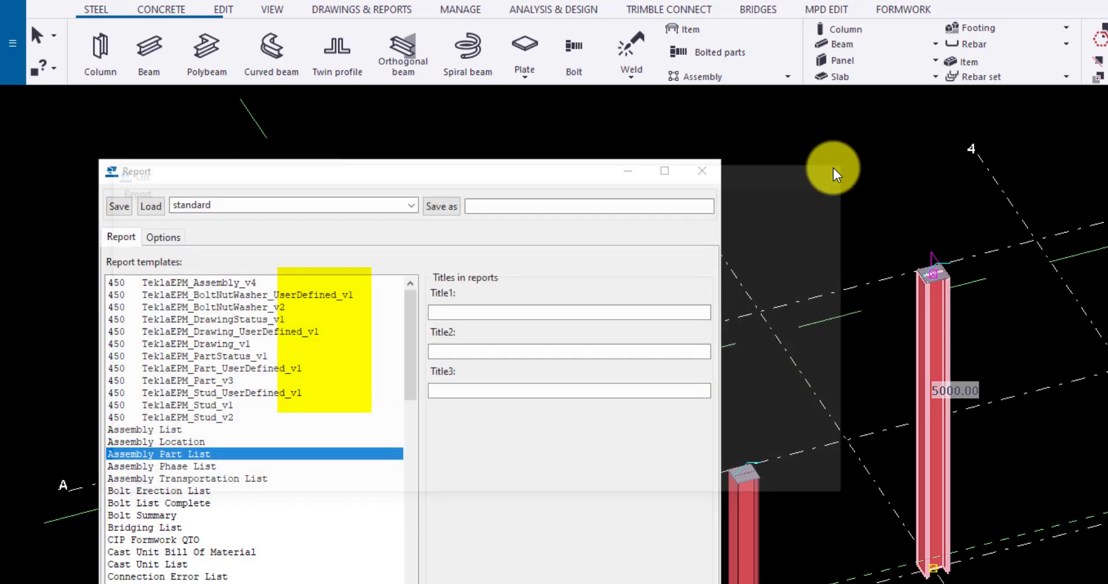